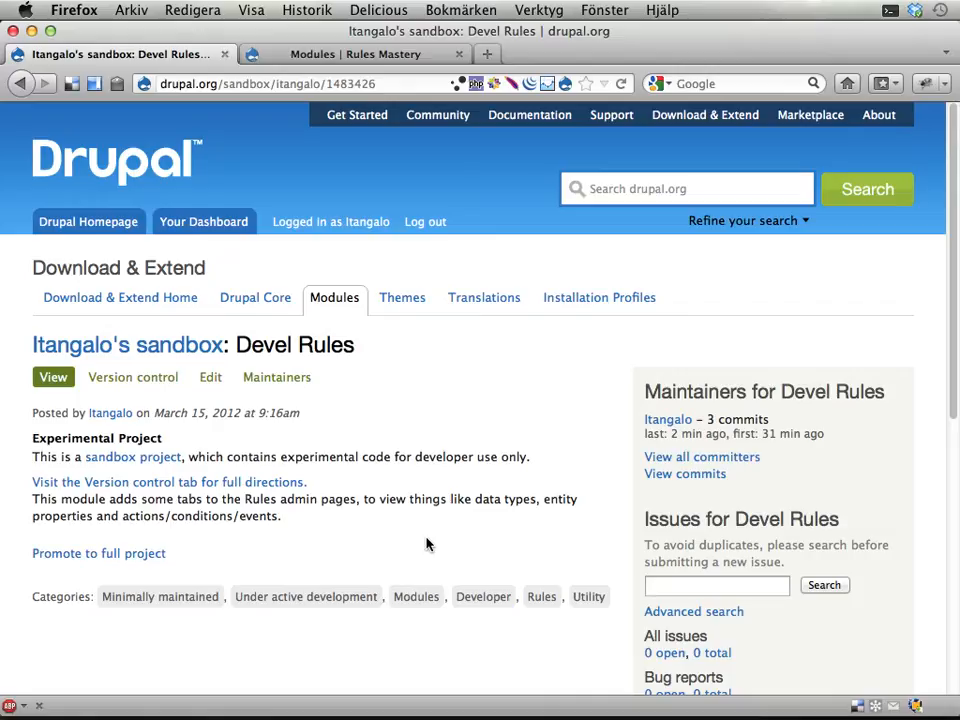
pyautogui.moveTo(382, 54)
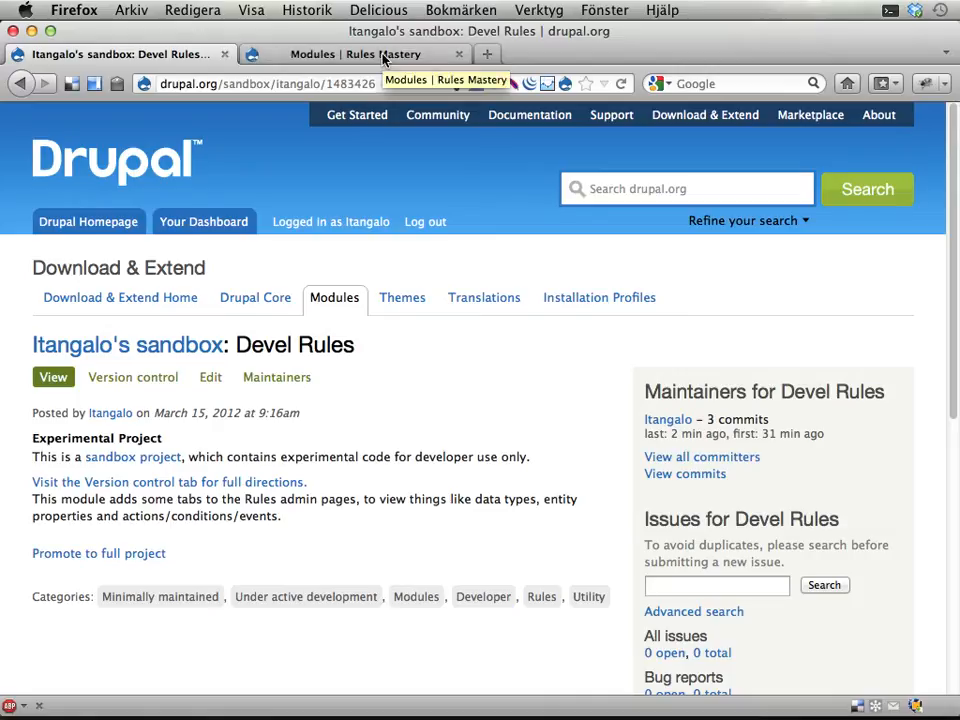
# Step: Narrow the module list to development modules and launch Devel Rules' Configure link
pyautogui.click(356, 54)
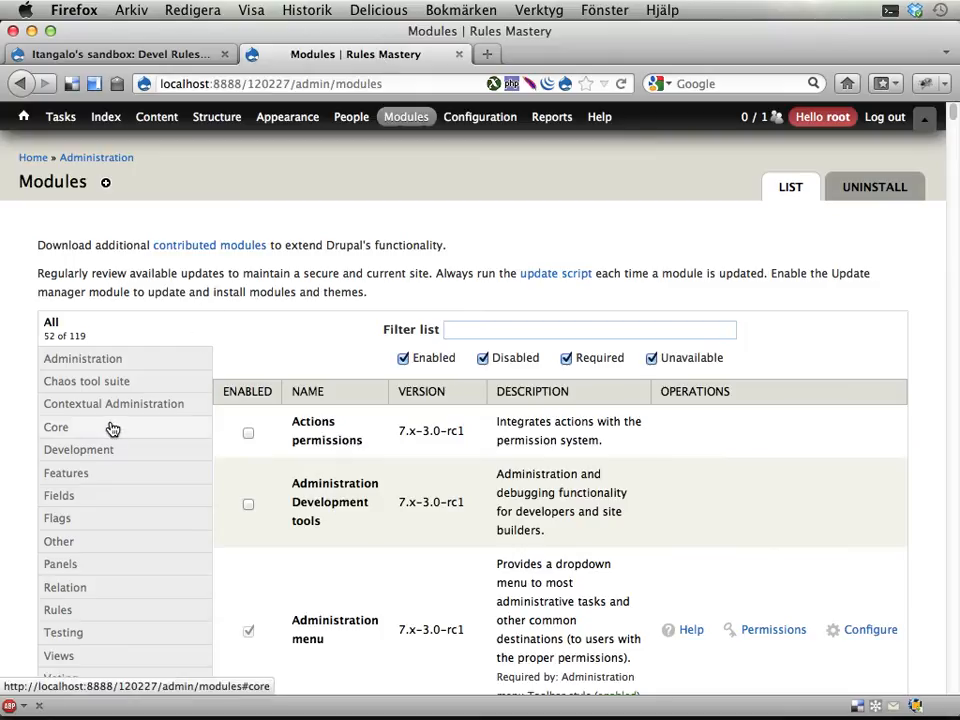
pyautogui.click(80, 448)
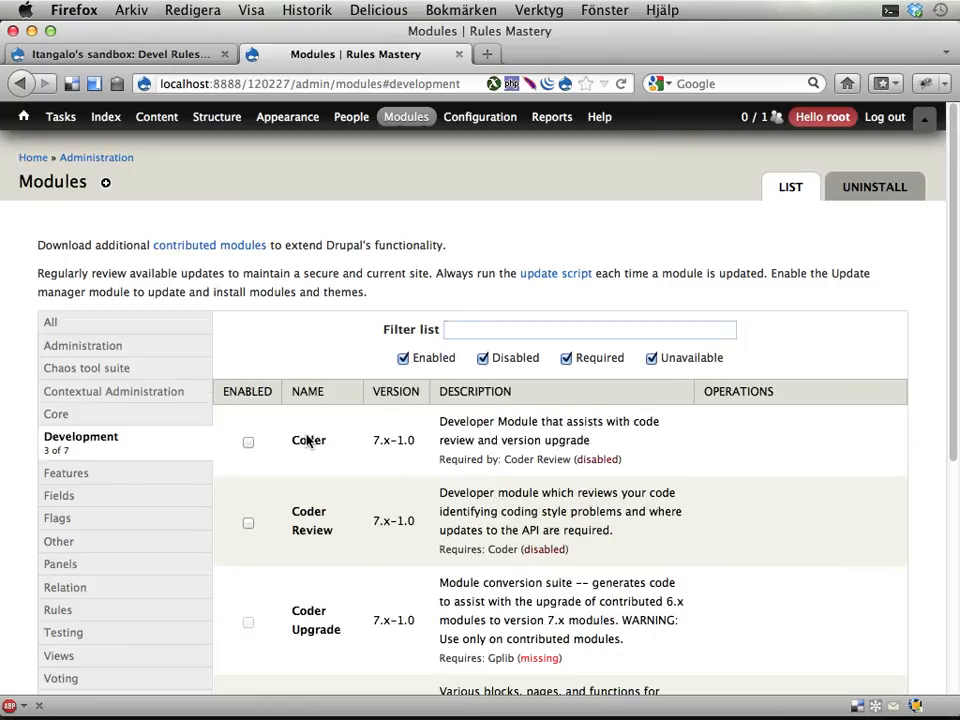
pyautogui.click(116, 54)
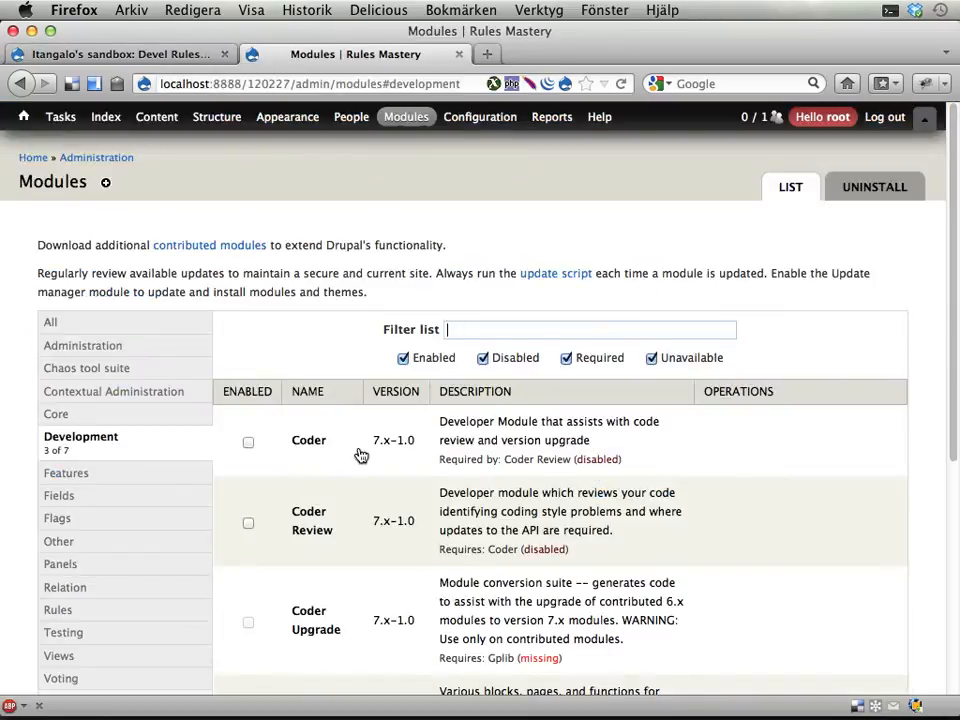
pyautogui.scroll(-3)
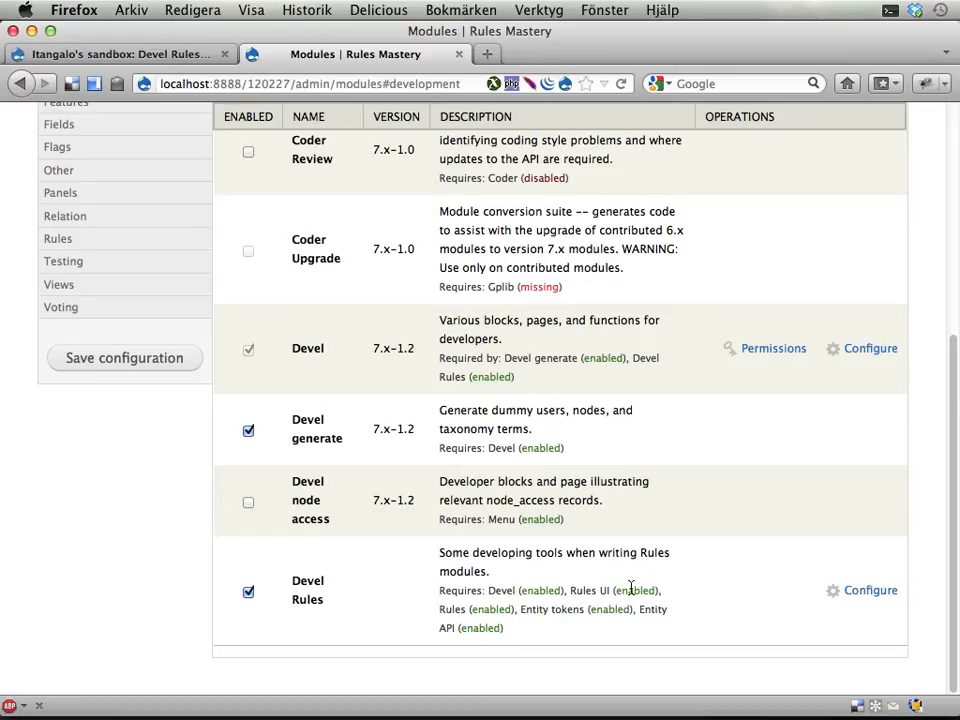
pyautogui.moveTo(628, 628)
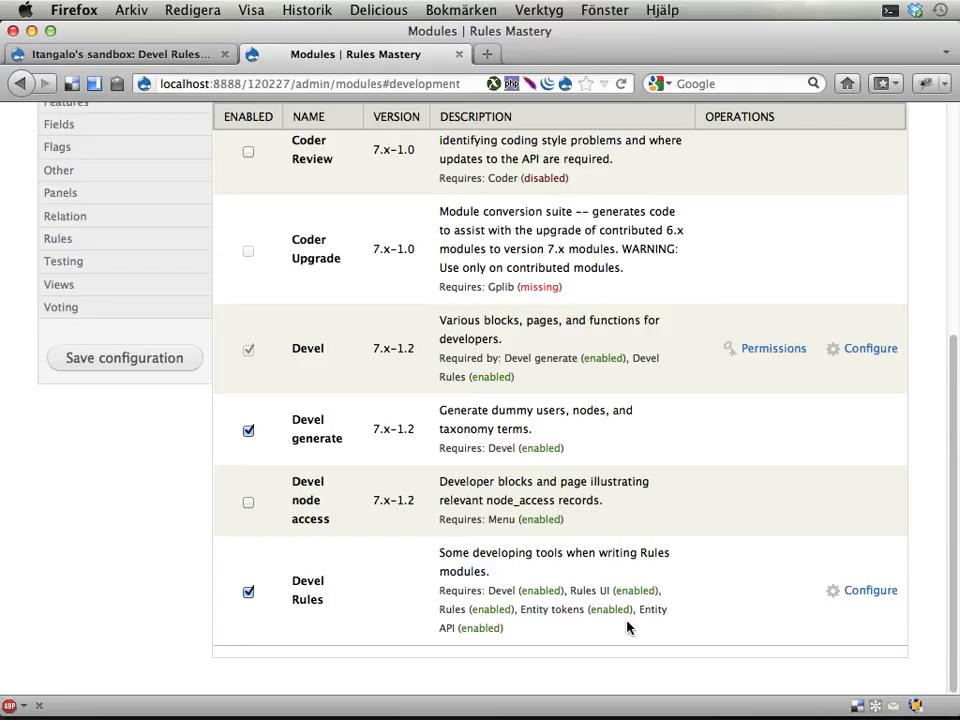
pyautogui.click(870, 590)
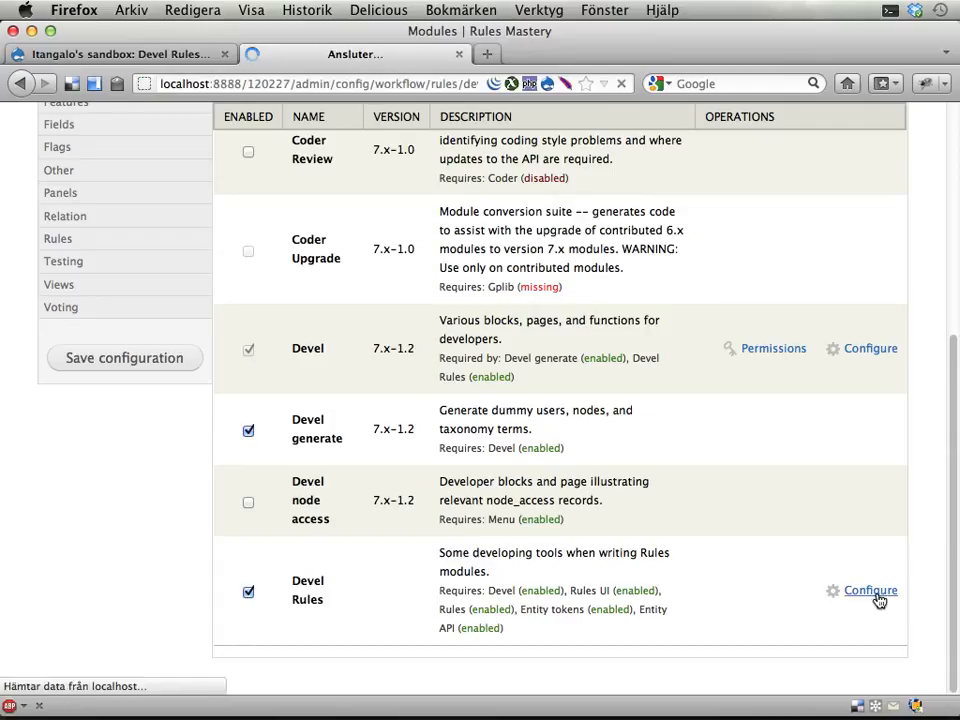
# Step: Expand the Krumo array of 42 Rules data types and inspect the token type's details
pyautogui.click(870, 590)
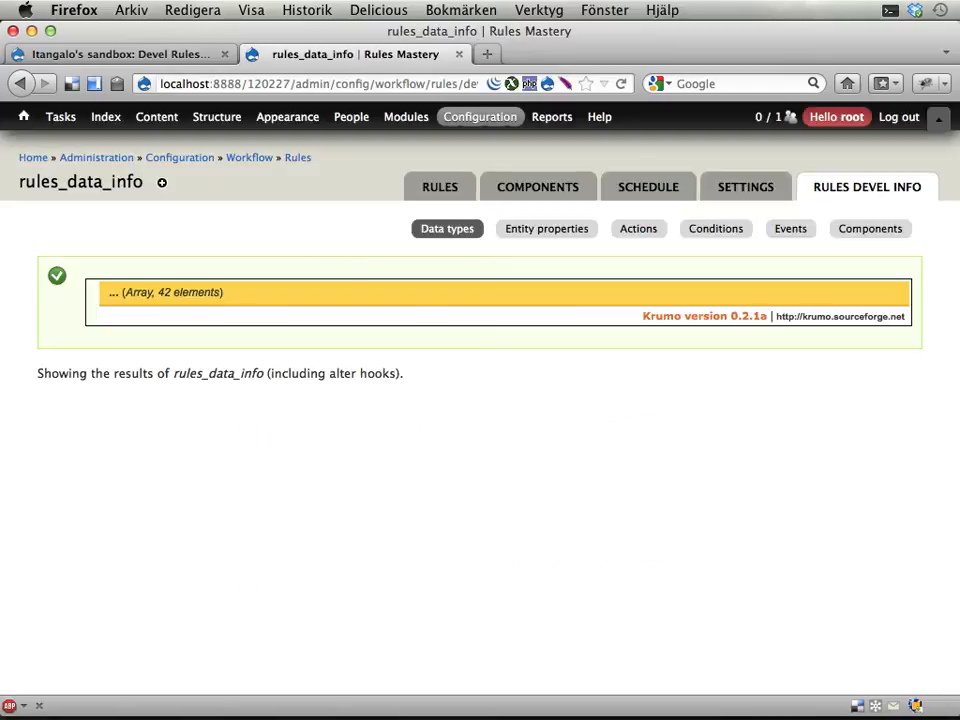
pyautogui.moveTo(858, 188)
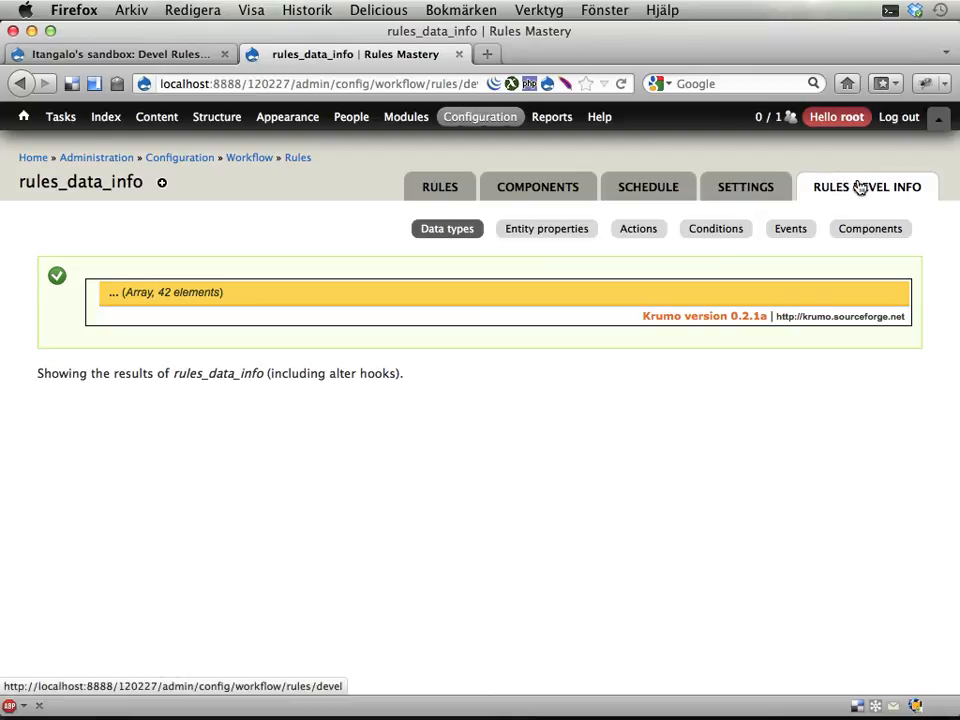
pyautogui.moveTo(844, 196)
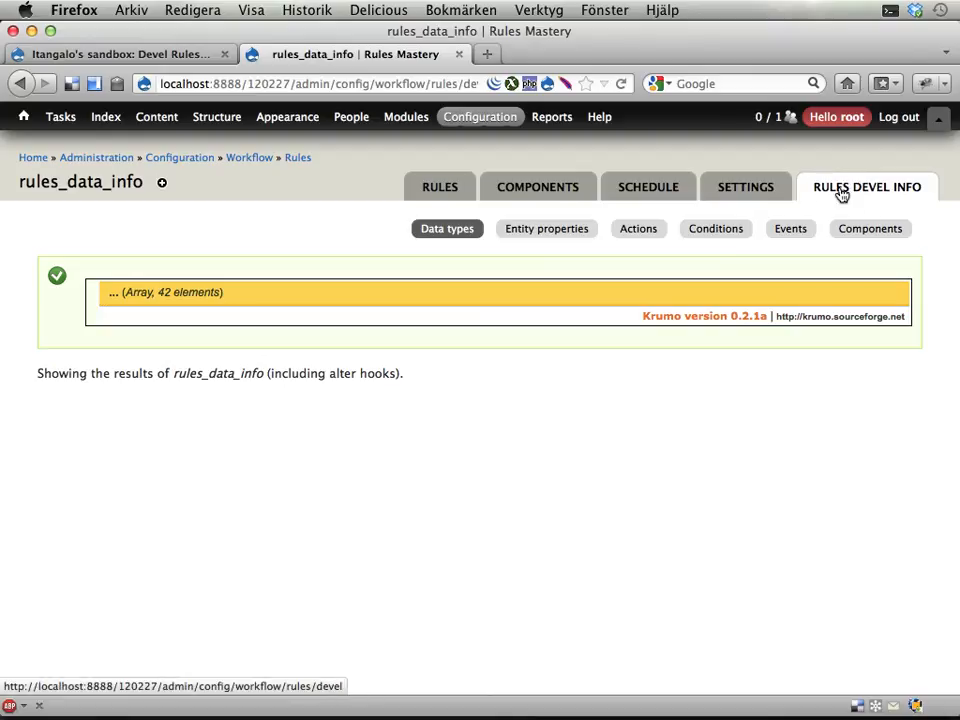
pyautogui.moveTo(914, 194)
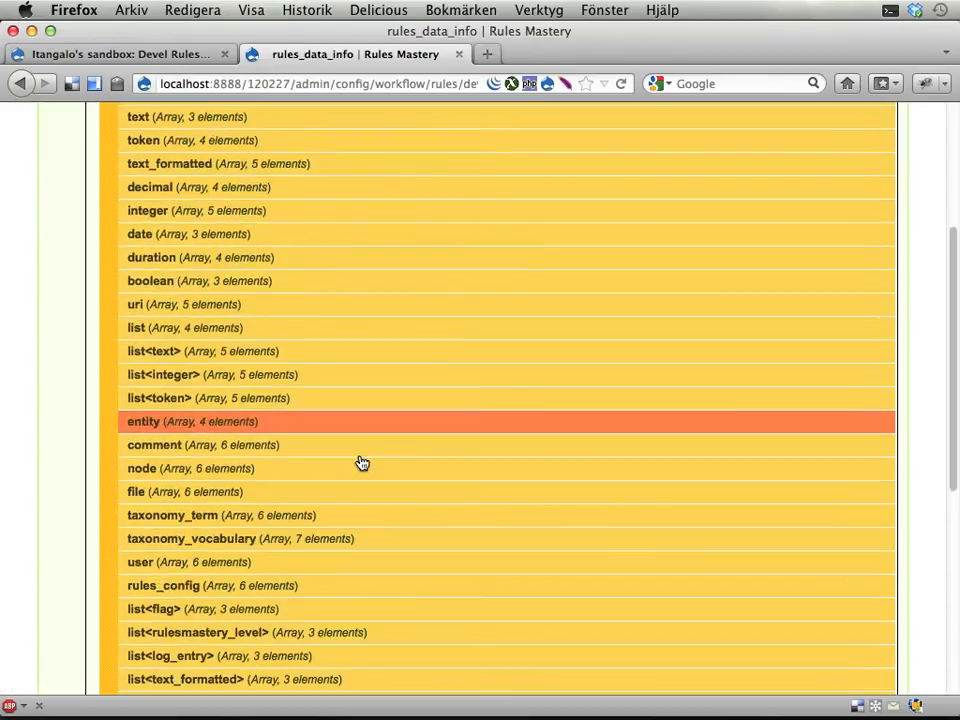
pyautogui.scroll(-3)
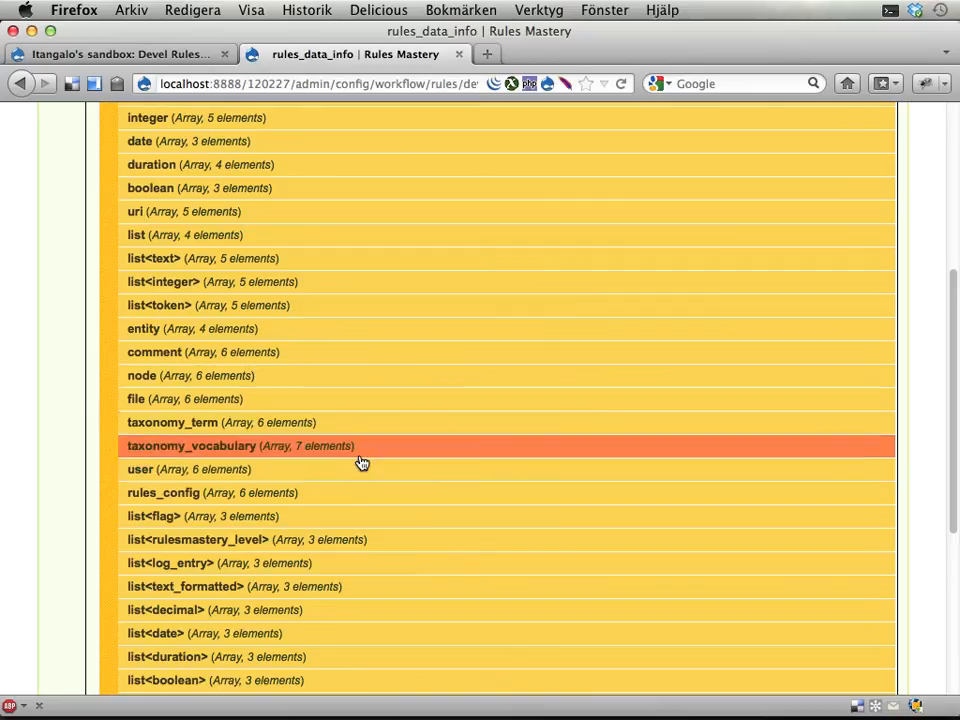
pyautogui.scroll(3)
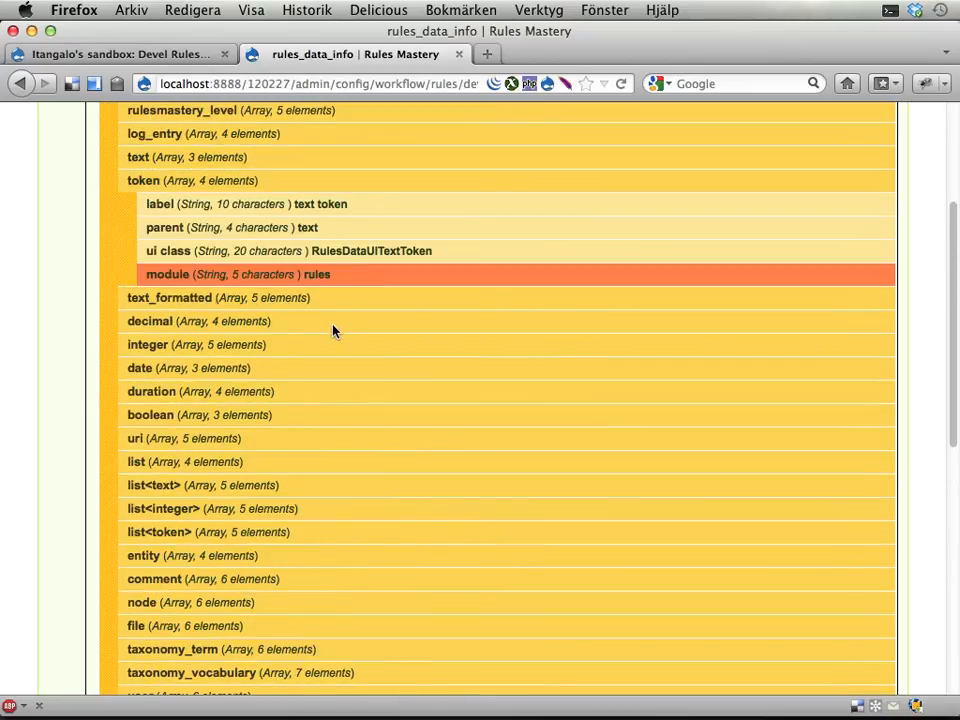
pyautogui.click(148, 320)
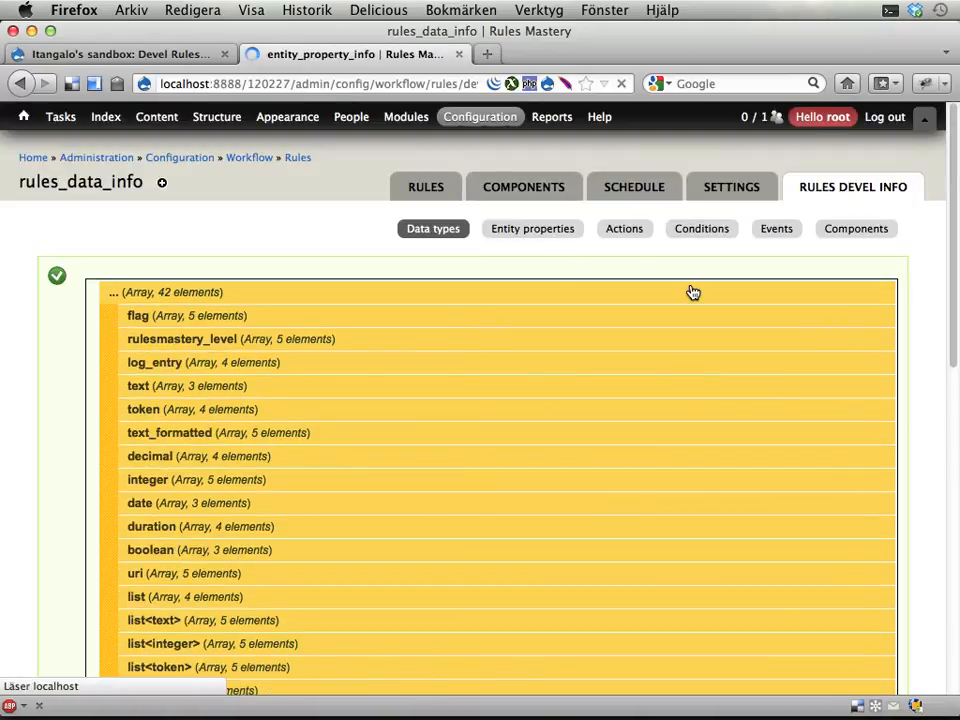
# Step: Expand the 8 entity property entries with the site entry's properties, then list the 49 Rules actions
pyautogui.click(532, 228)
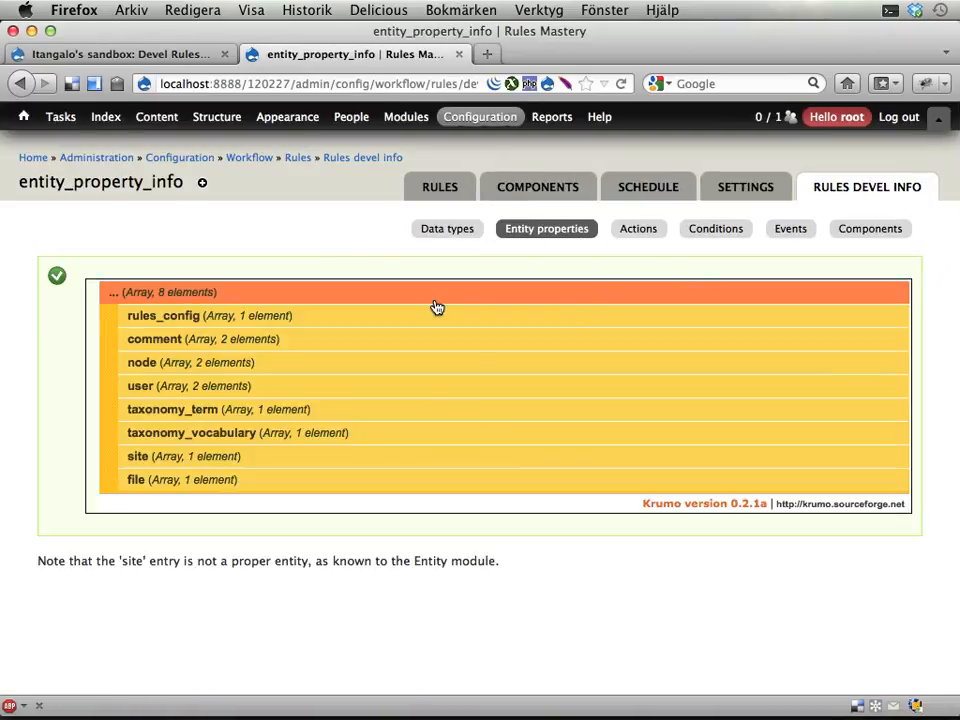
pyautogui.moveTo(200, 456)
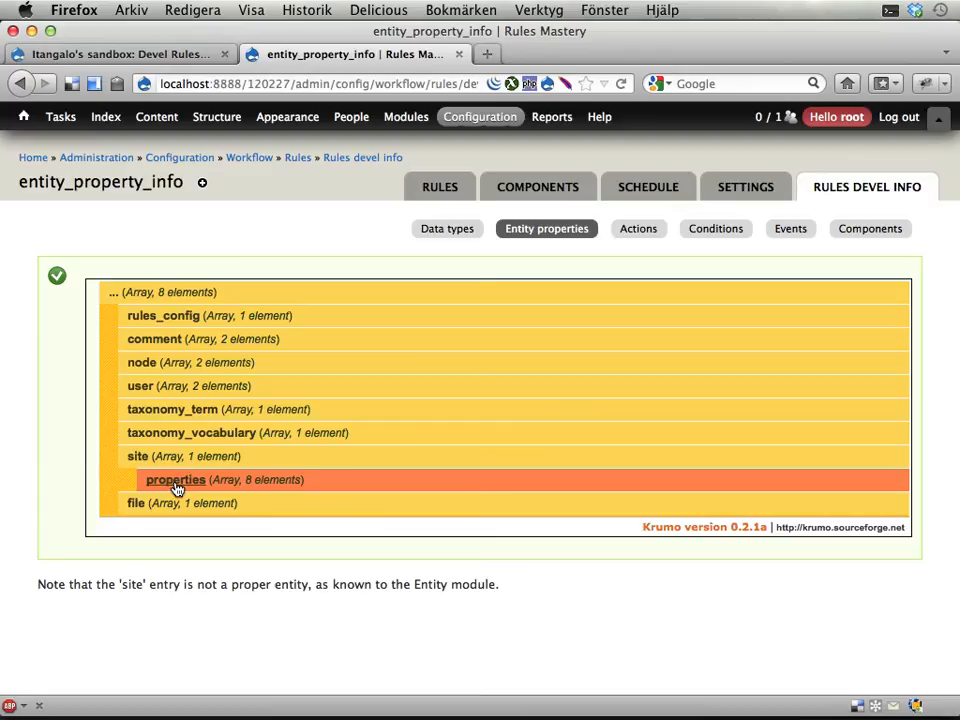
pyautogui.click(176, 480)
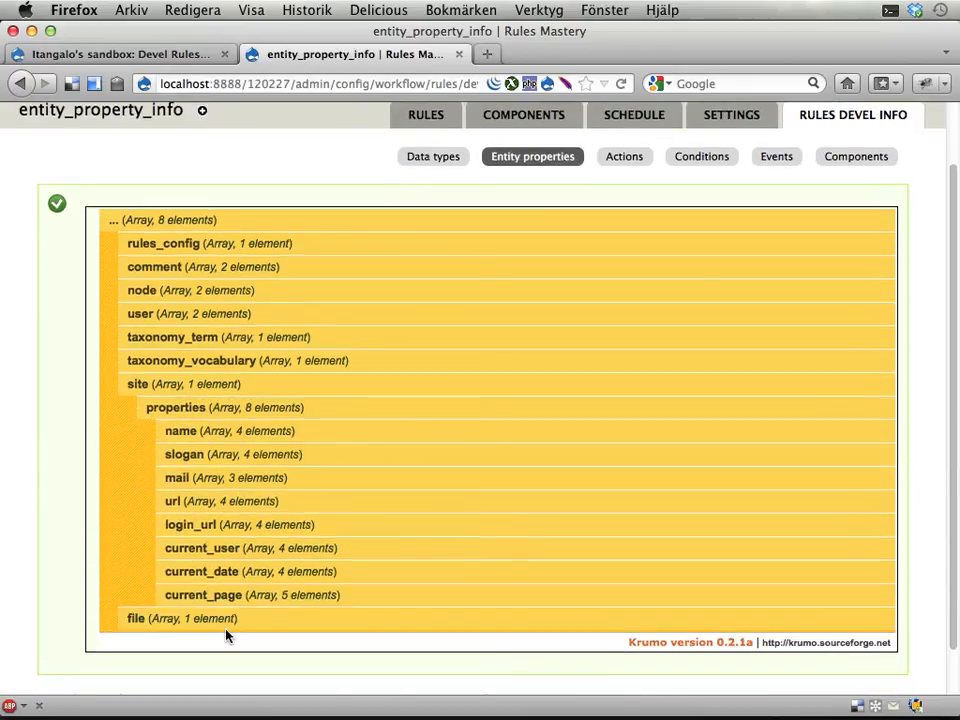
pyautogui.moveTo(380, 336)
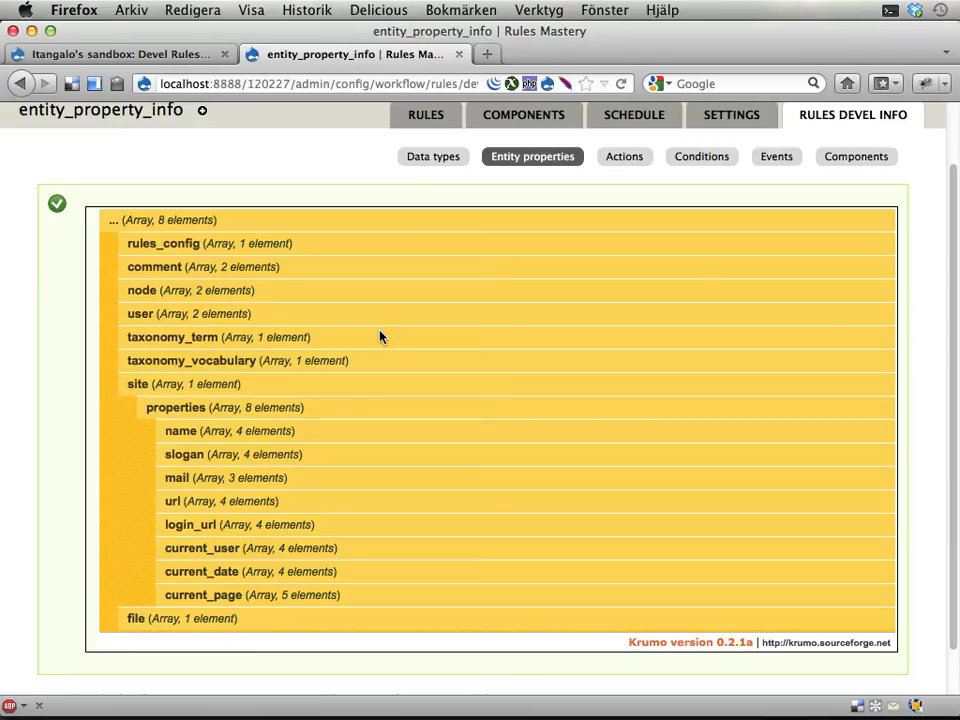
pyautogui.click(638, 156)
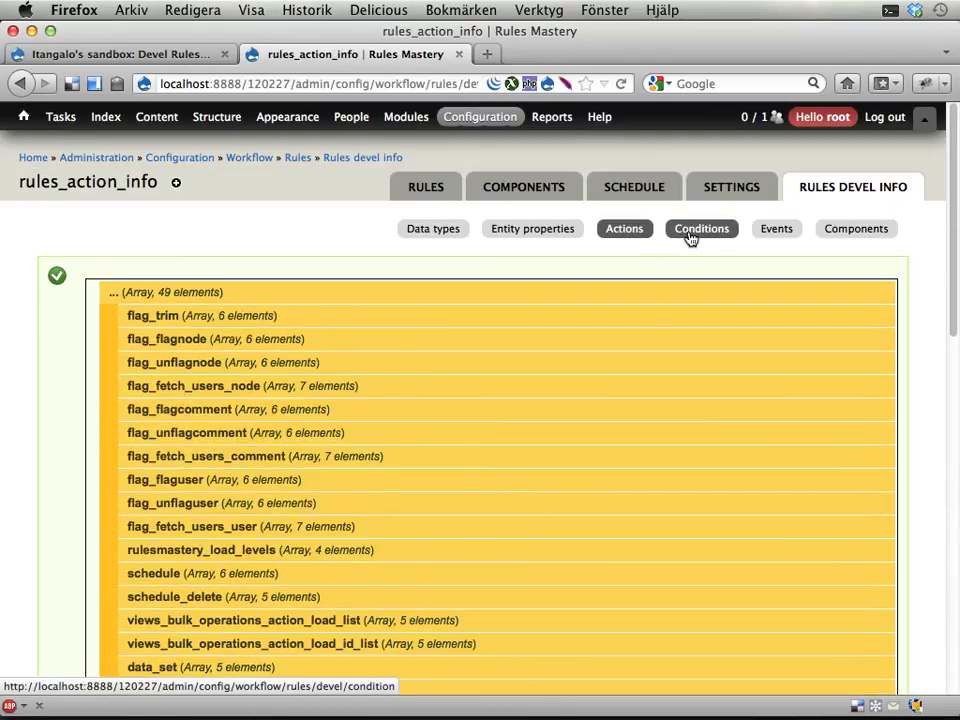
# Step: Review Rules conditions, then expand the 34 Rules events and the user_view event's details
pyautogui.click(700, 228)
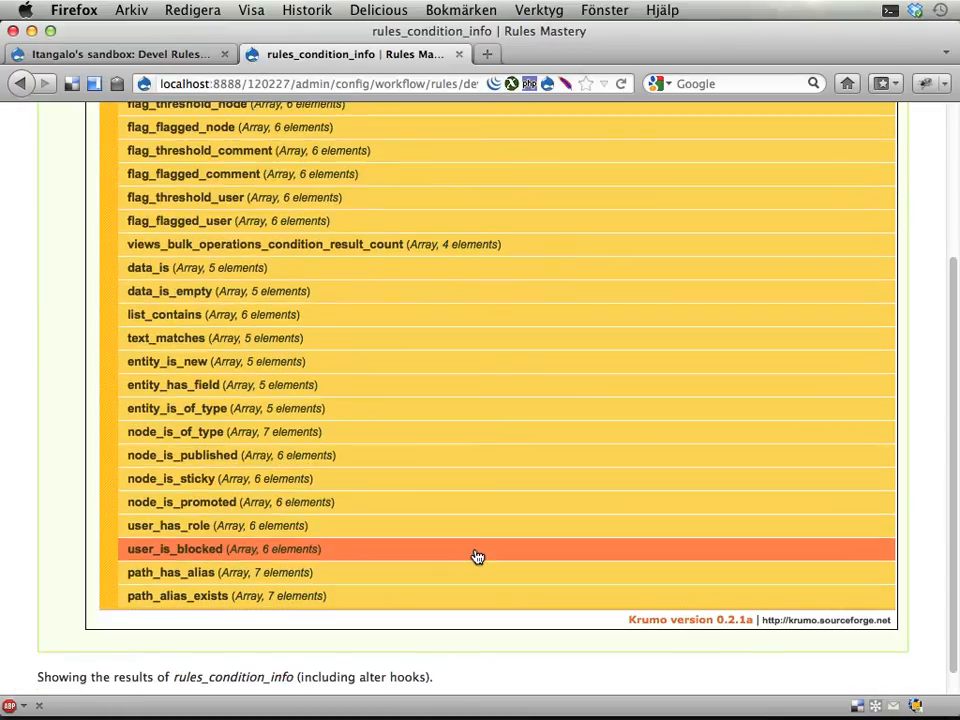
pyautogui.click(790, 228)
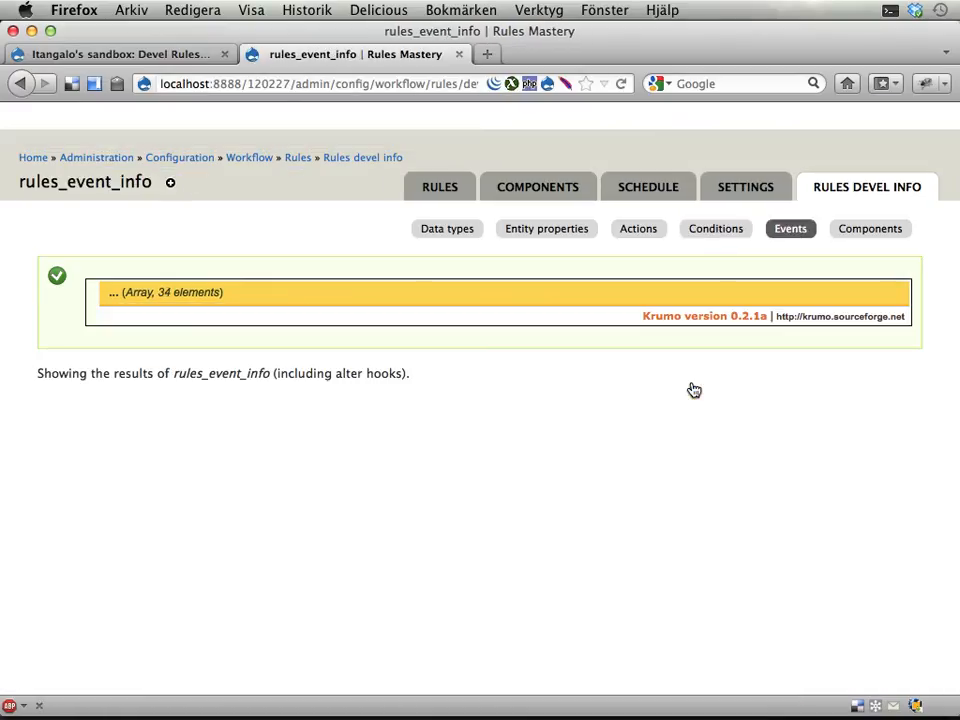
pyautogui.click(164, 292)
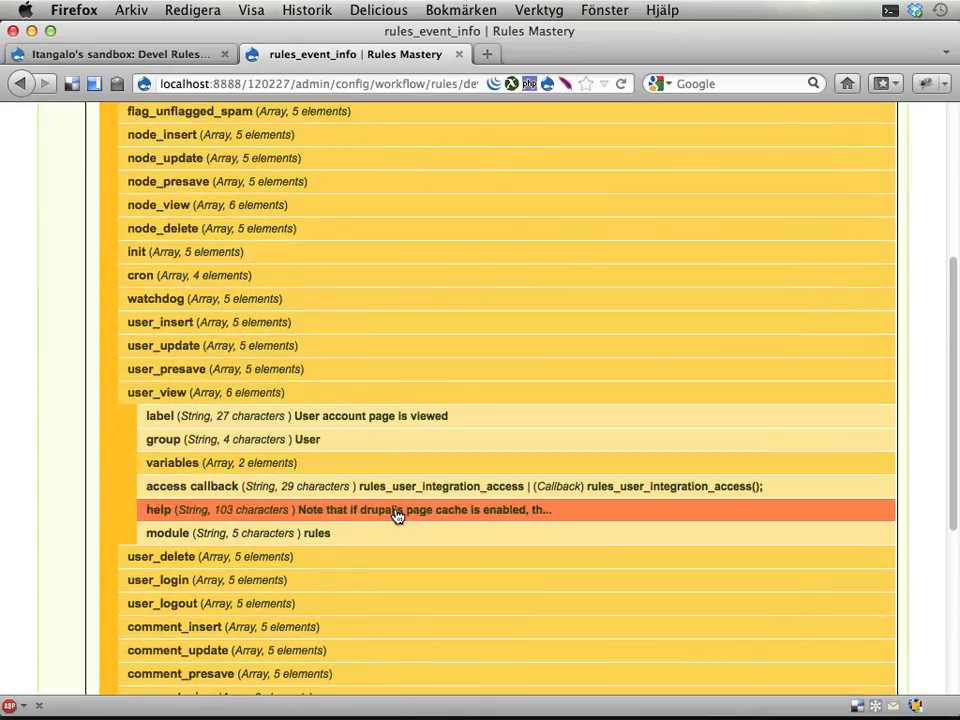
pyautogui.click(172, 462)
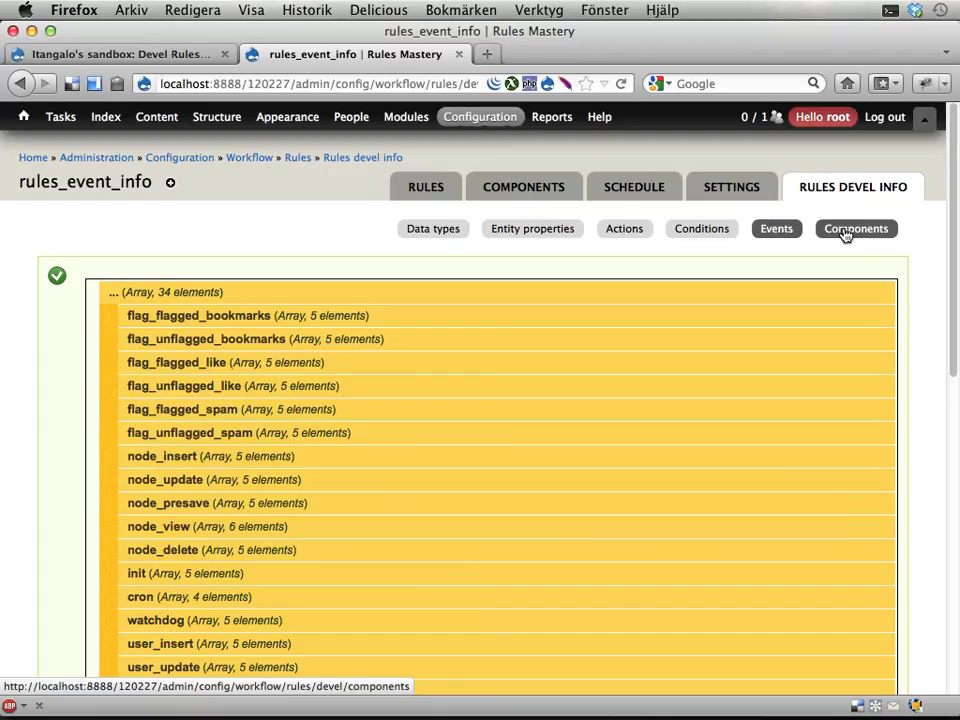
# Step: Expand the five Rules components, including rules_award_drupal_points and rules_check_for_level_up
pyautogui.click(856, 228)
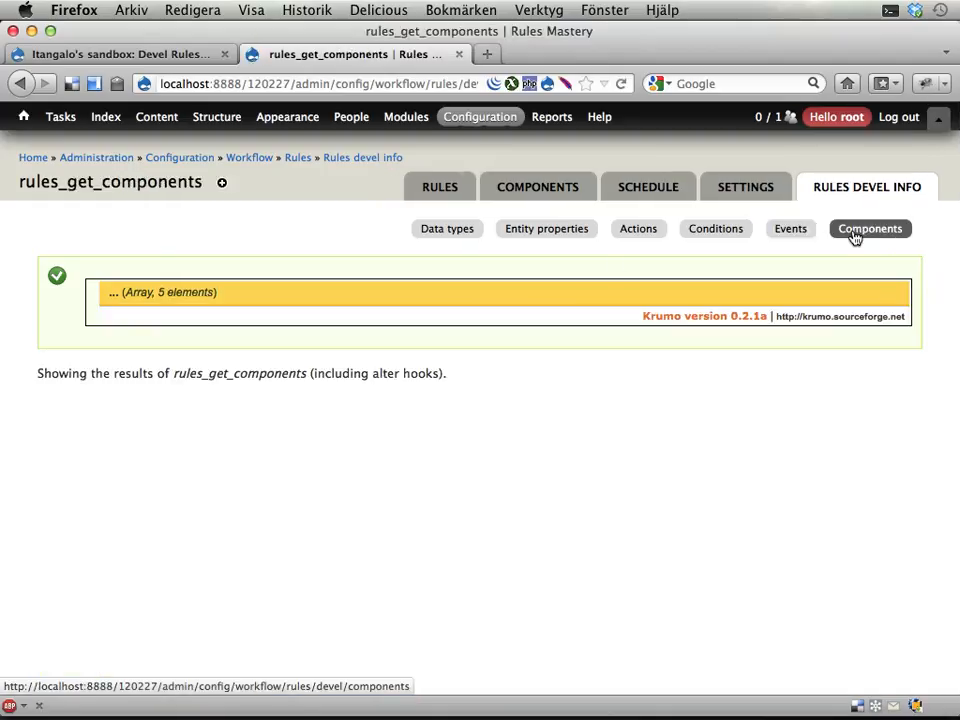
pyautogui.click(160, 292)
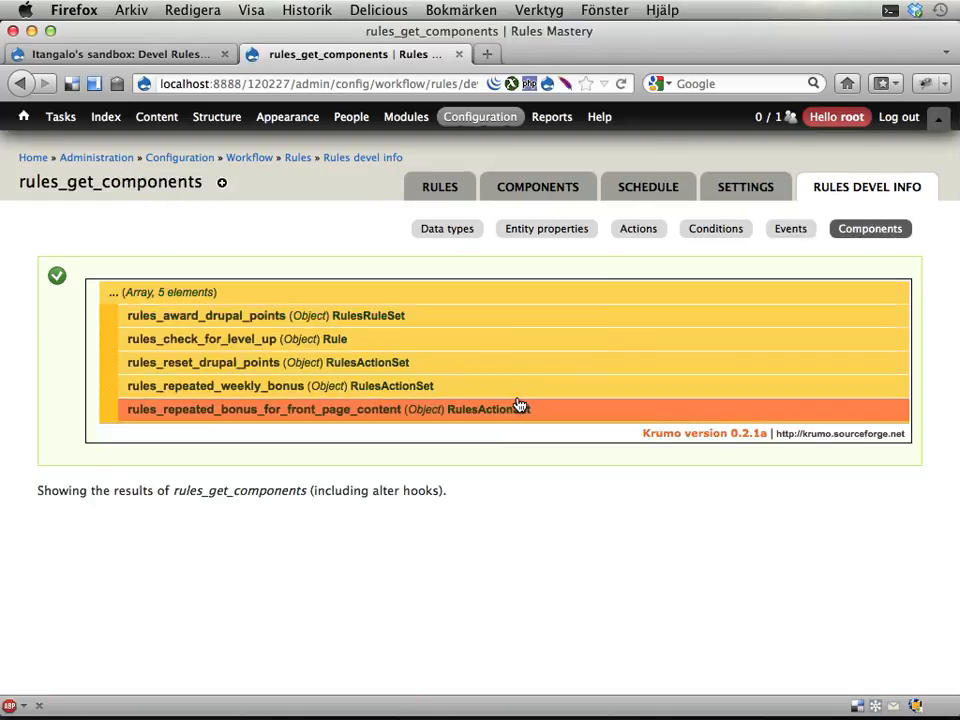
pyautogui.moveTo(520, 412)
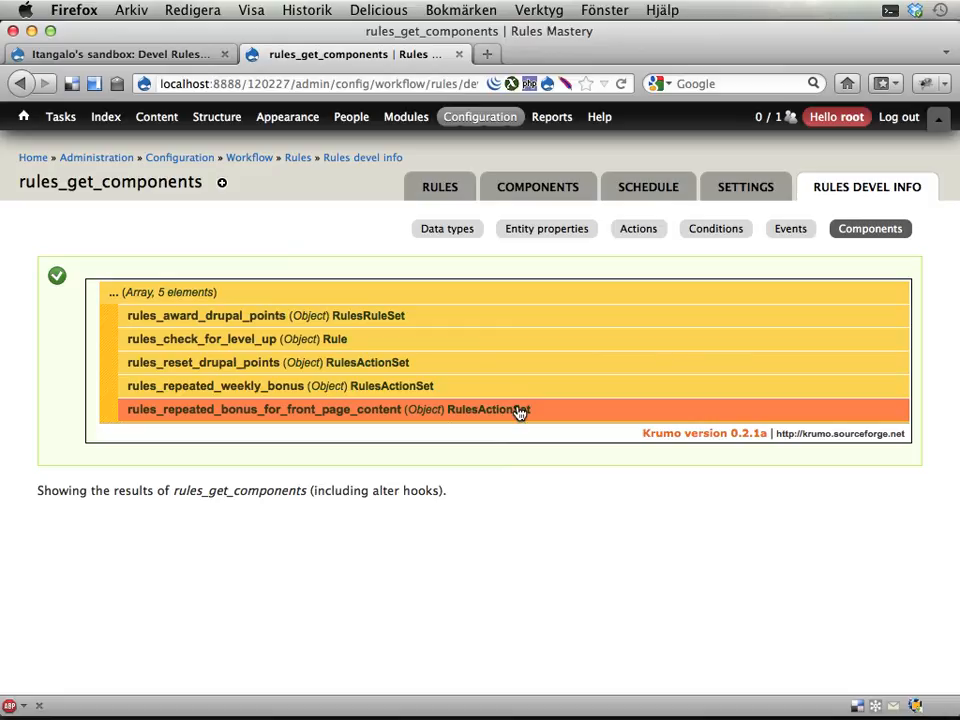
pyautogui.moveTo(866, 188)
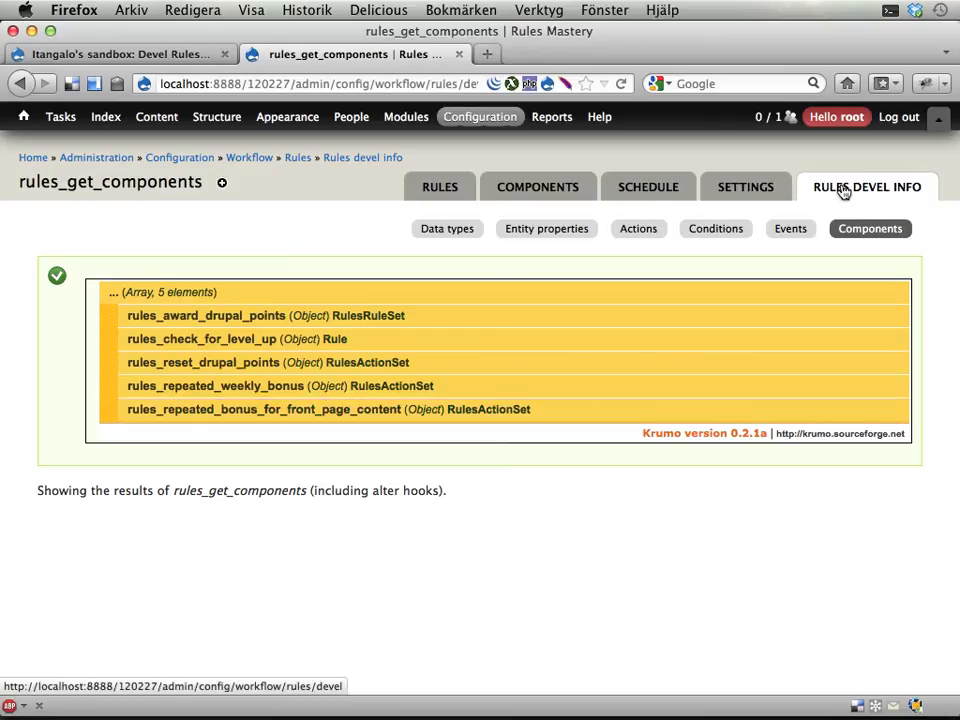